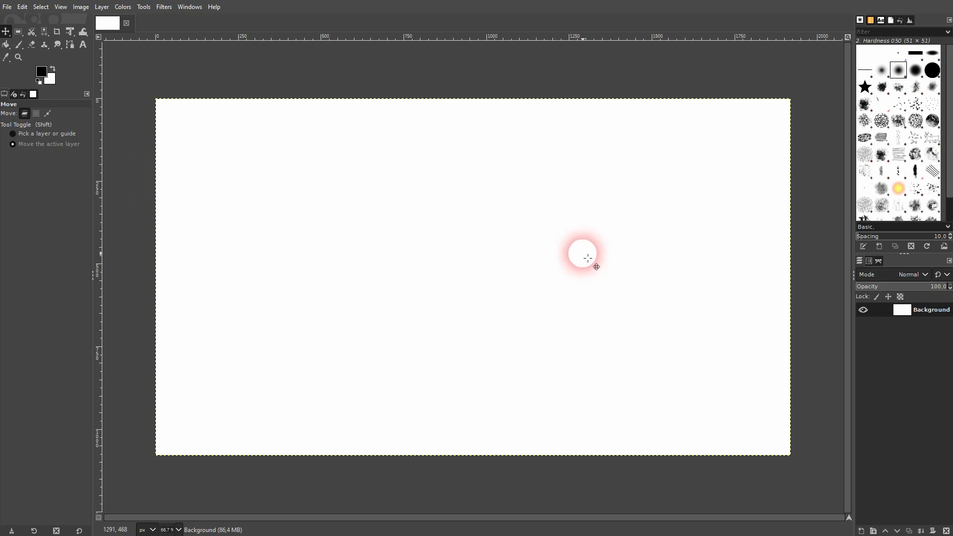
mouse_move(82, 46)
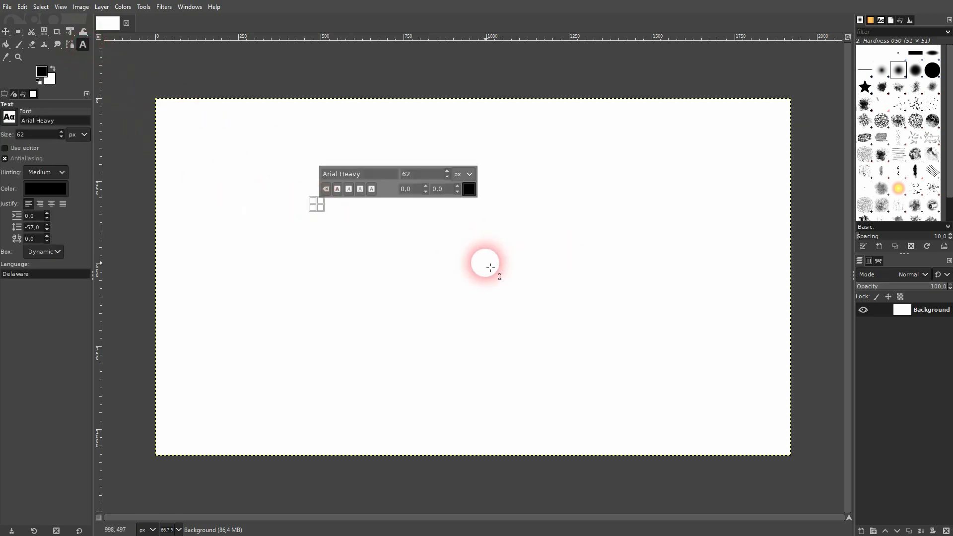
- Enter the text 'SLANT TEXT' in Arial Heavy and set its size to 300
text(SLANT)
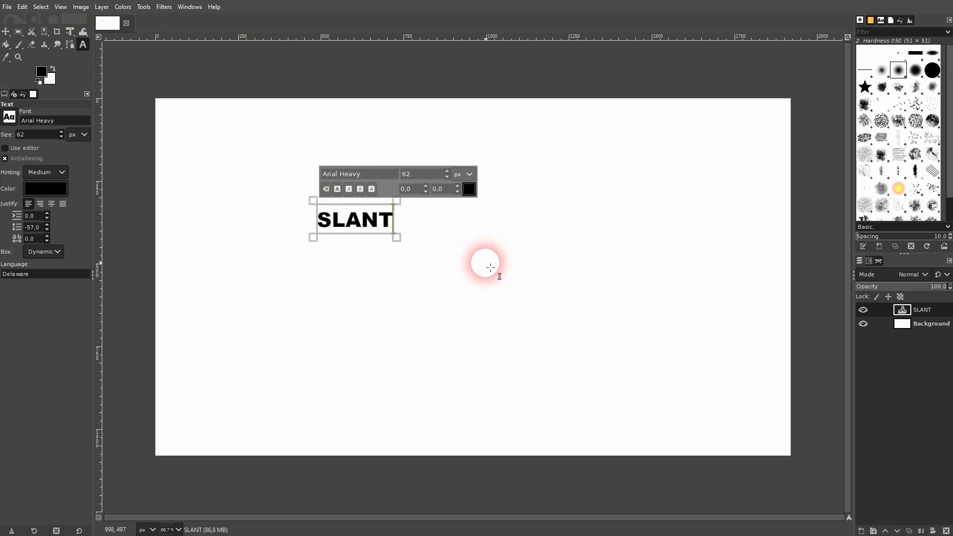
text(TEXT IN)
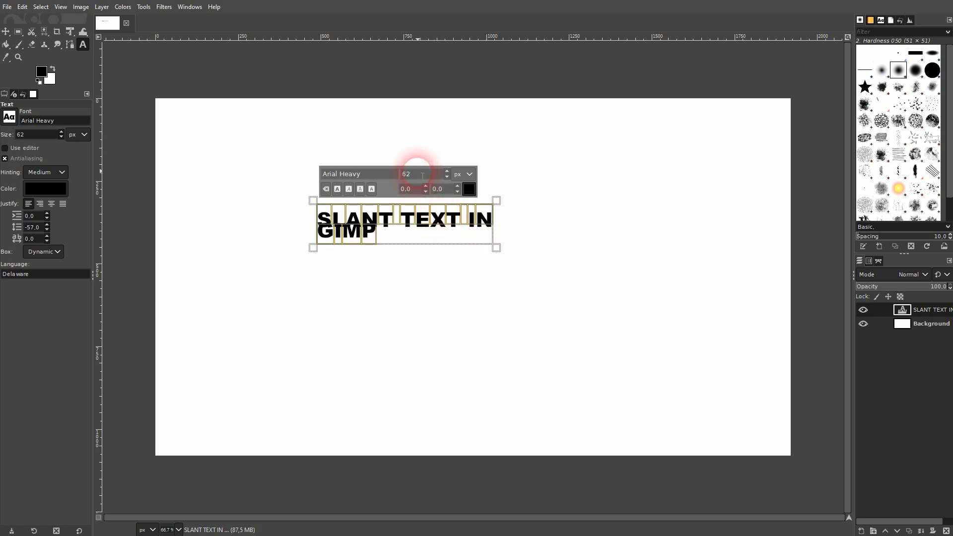
text(300)
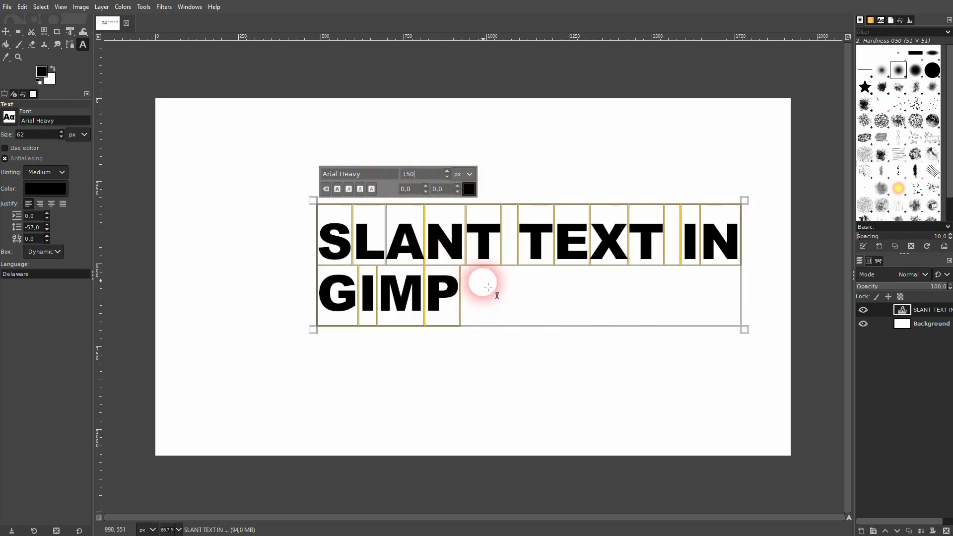
mouse_move(159, 230)
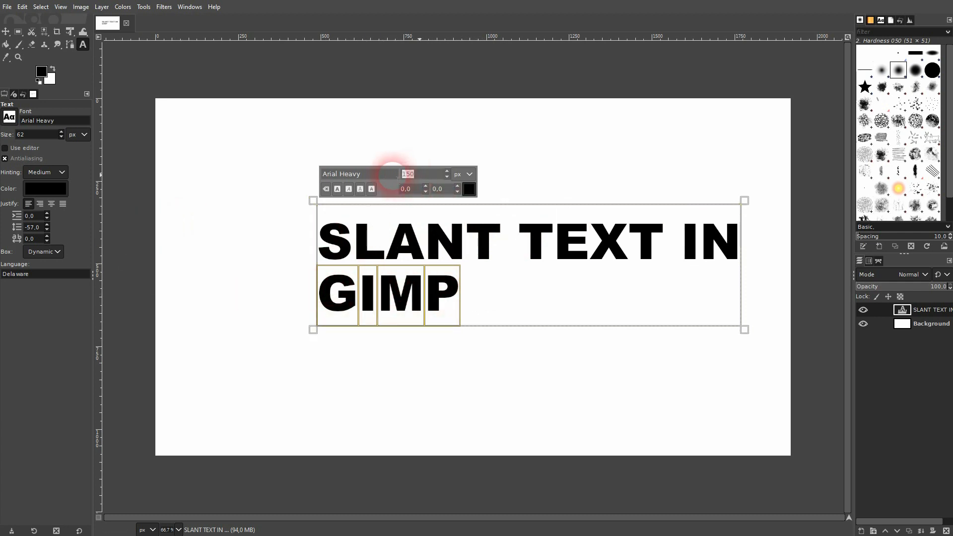
- Resize the word GIMP to 250 then trim it down with the spinner to about 446 px
text(250)
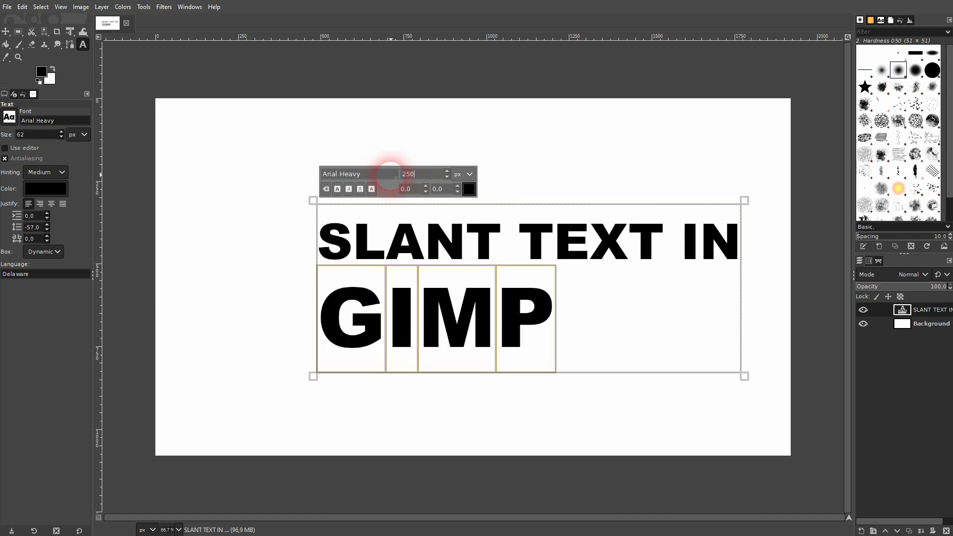
click(447, 170)
text(458)
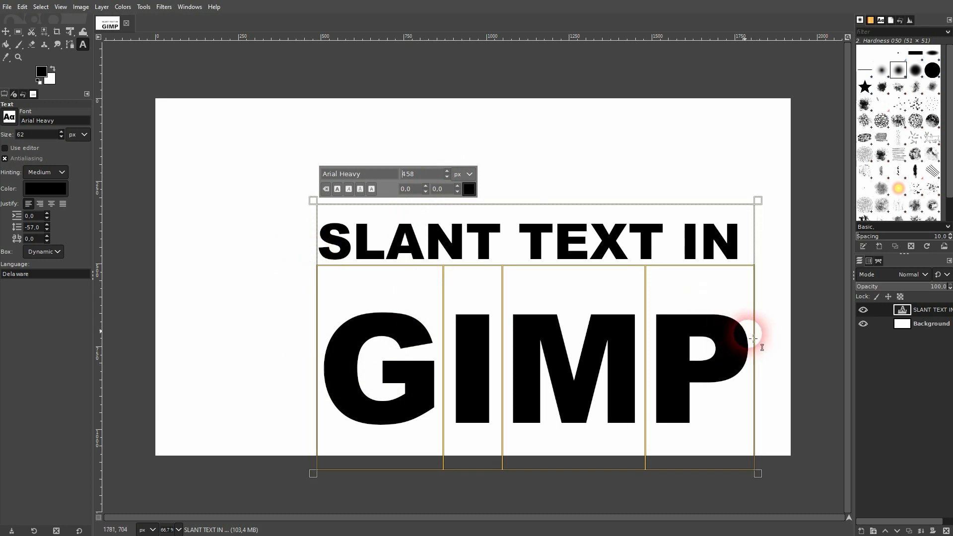
click(447, 176)
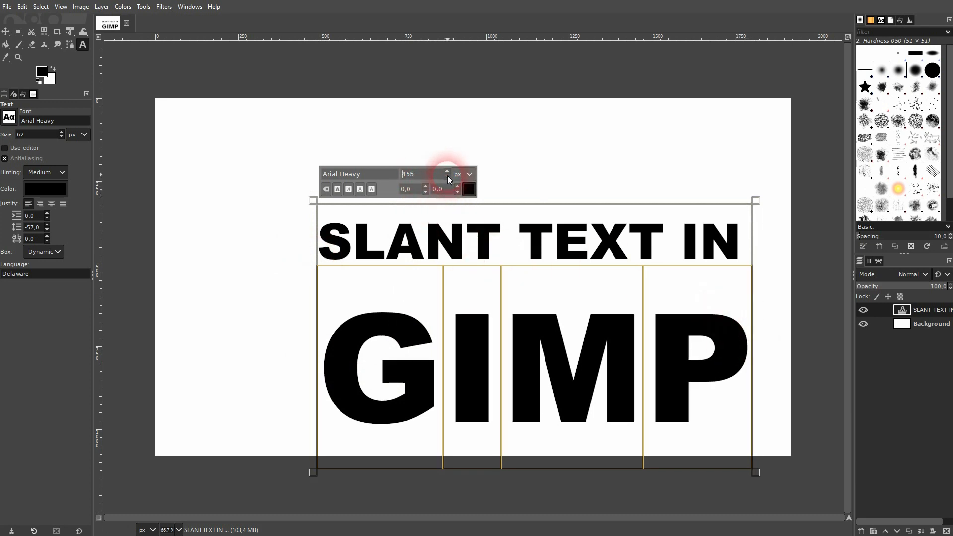
click(447, 177)
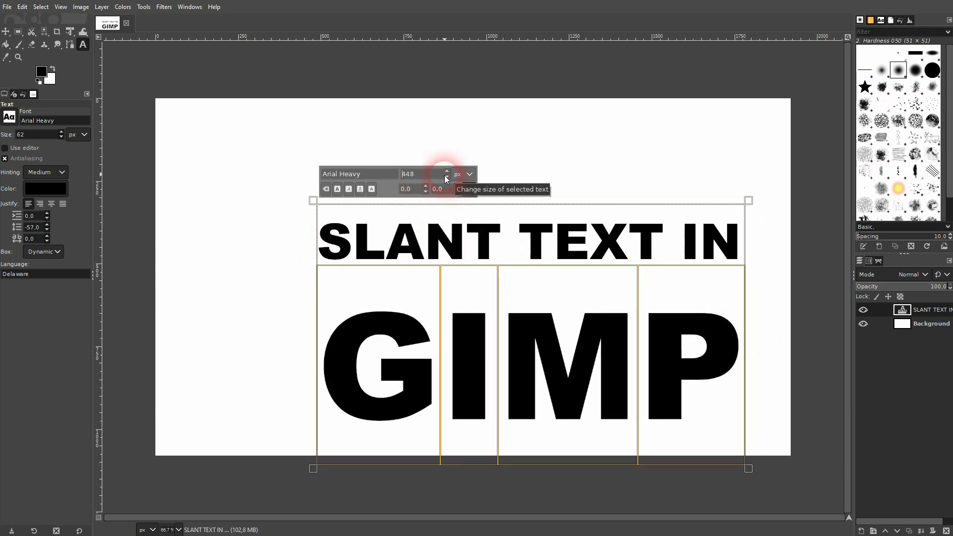
click(446, 176)
text(0)
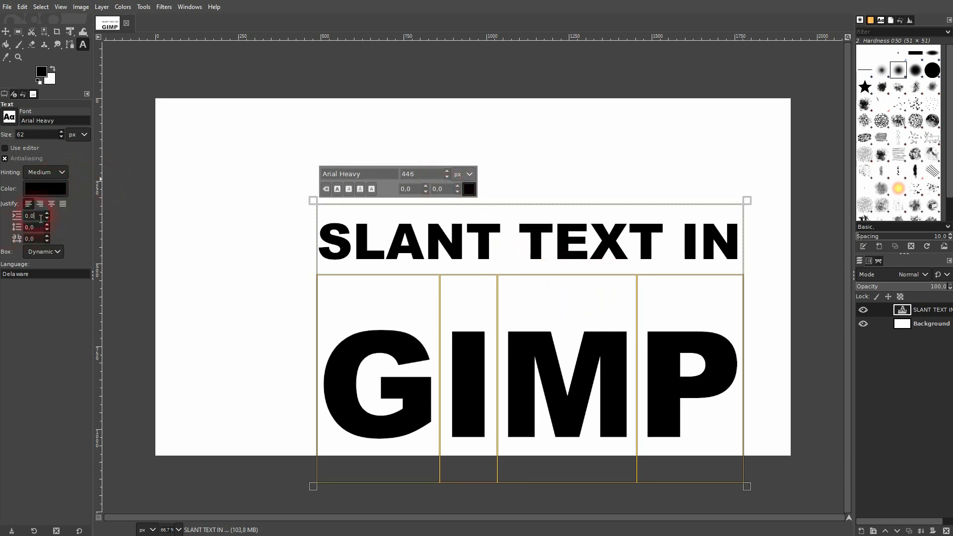
- Set the text layer's line spacing to -171 so GIMP sits snug under the first line
click(45, 231)
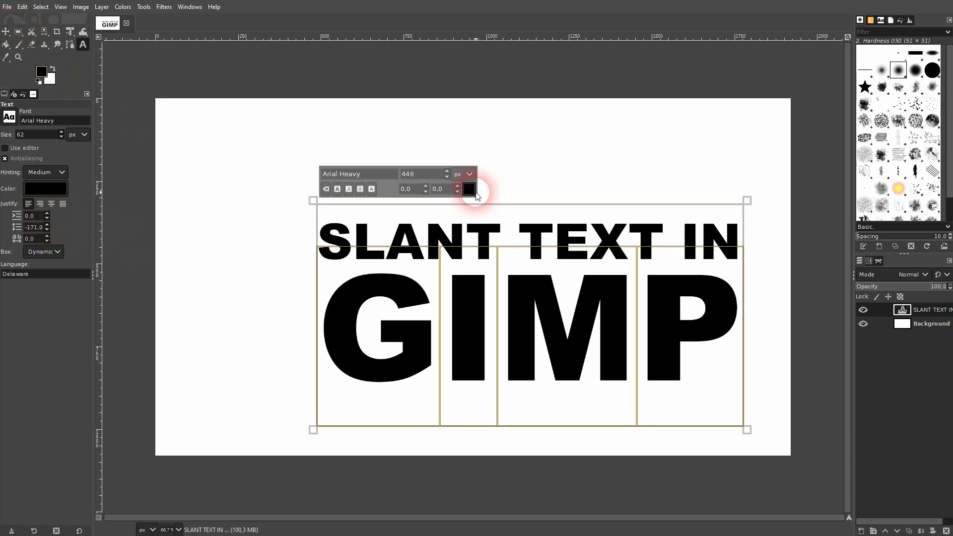
click(468, 188)
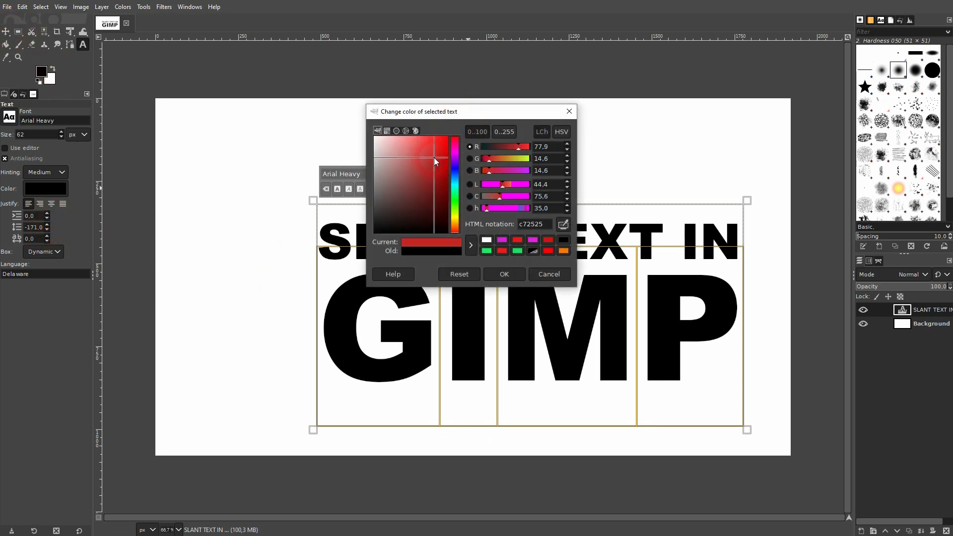
click(425, 163)
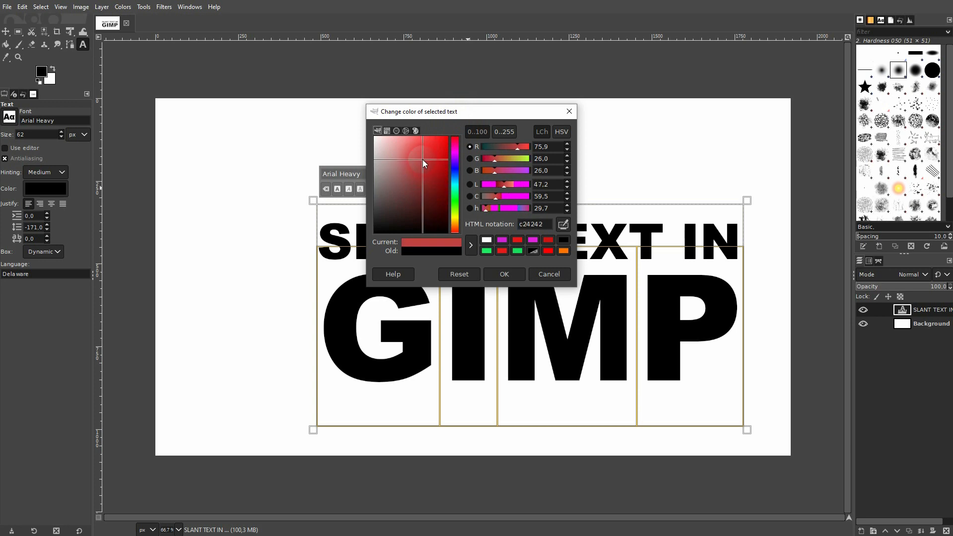
click(504, 274)
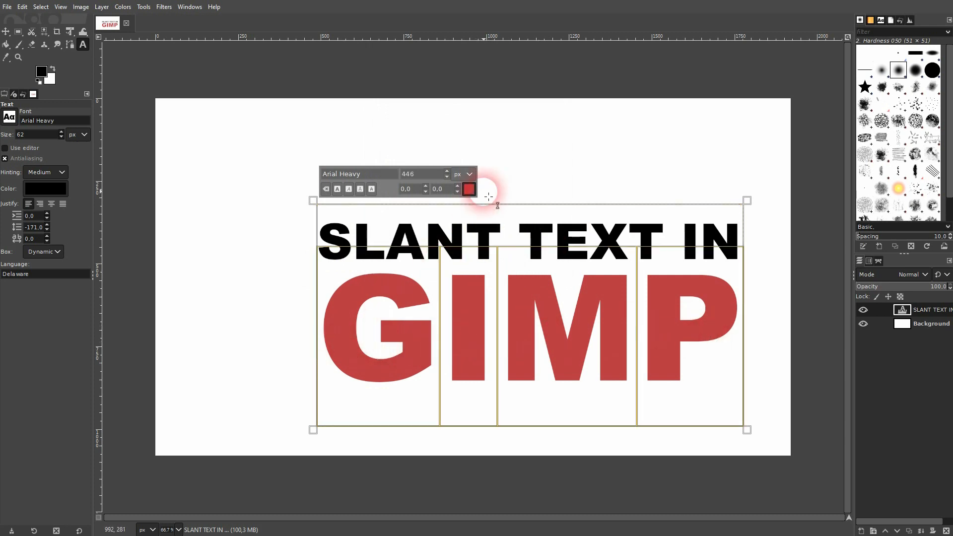
click(469, 189)
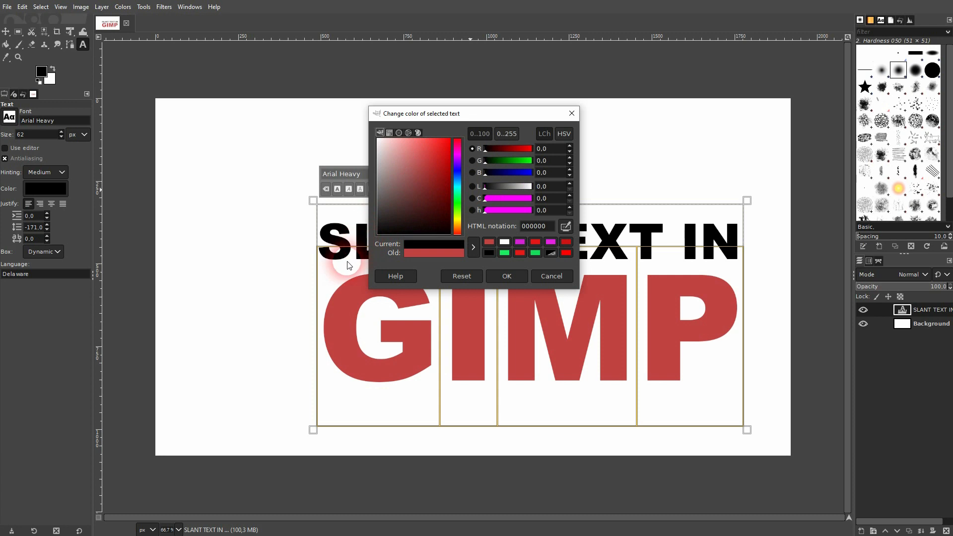
click(507, 276)
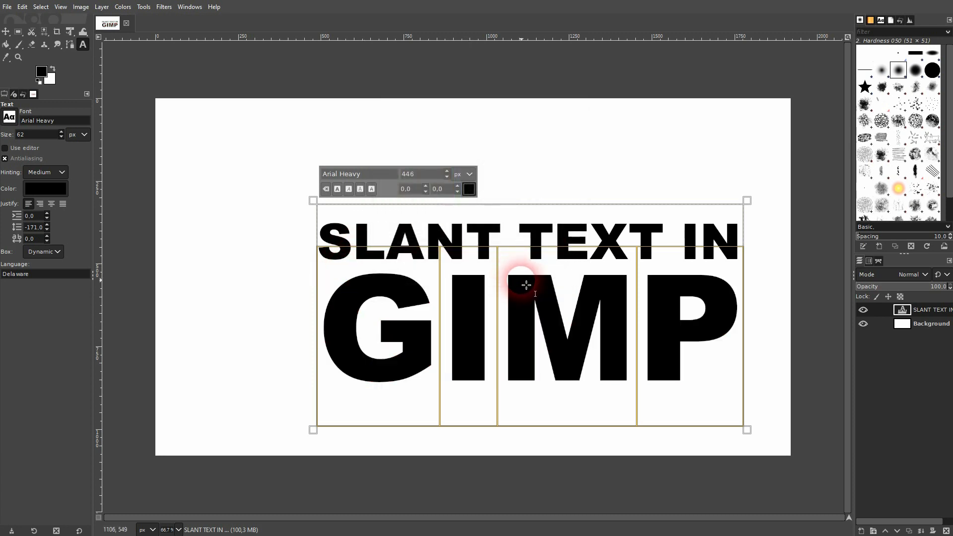
click(6, 30)
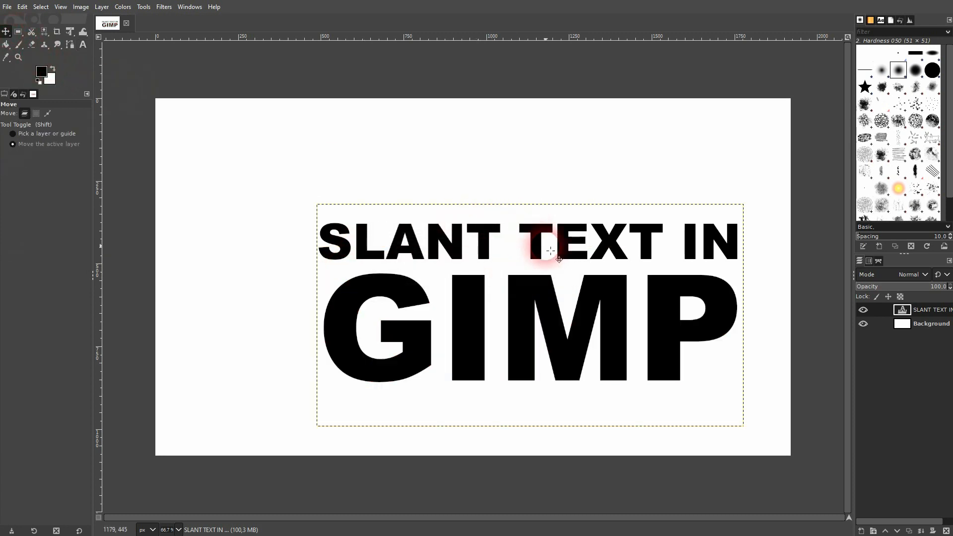
- Drag the text block up and left to the canvas centre, ready for rotation
drag(558, 251, 503, 215)
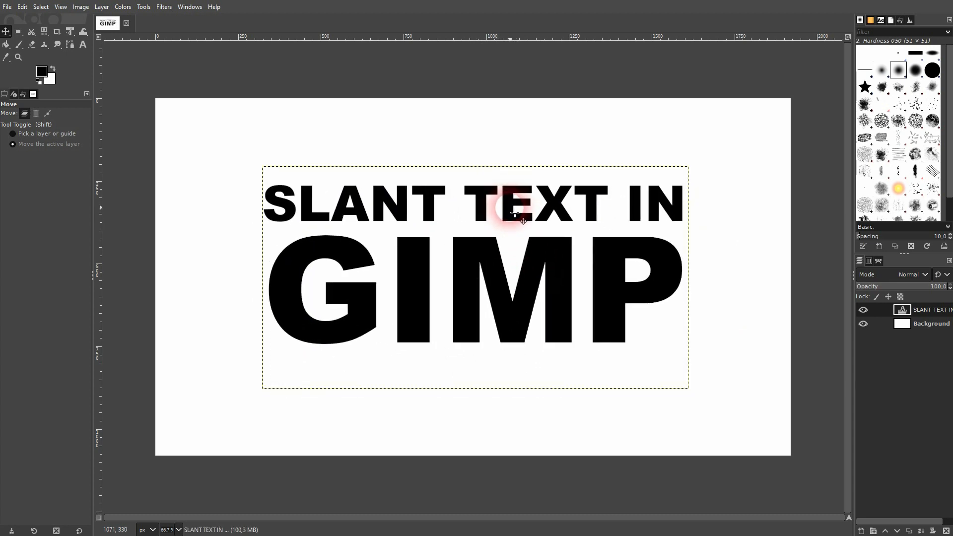
click(67, 30)
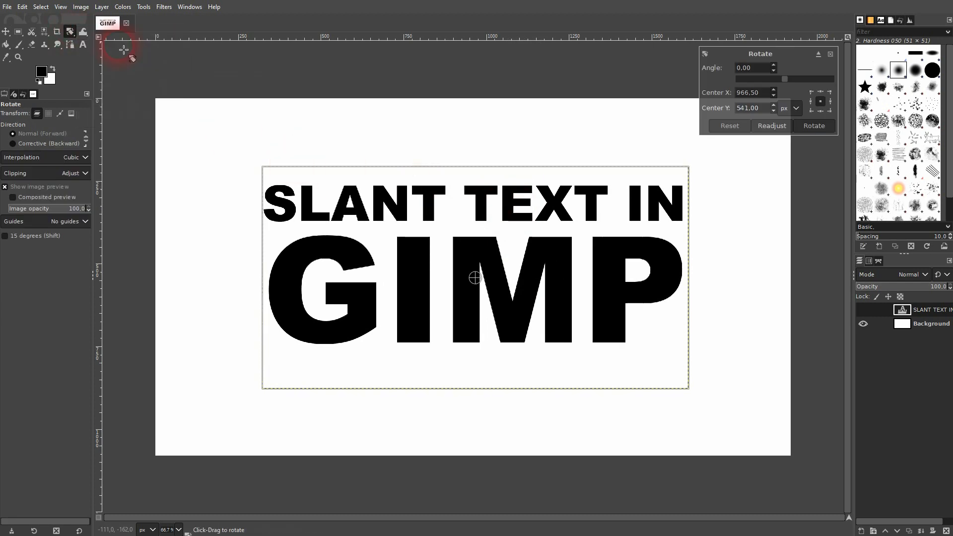
- Rotate the text layer to about -8.94 degrees so it rises toward the right
click(773, 71)
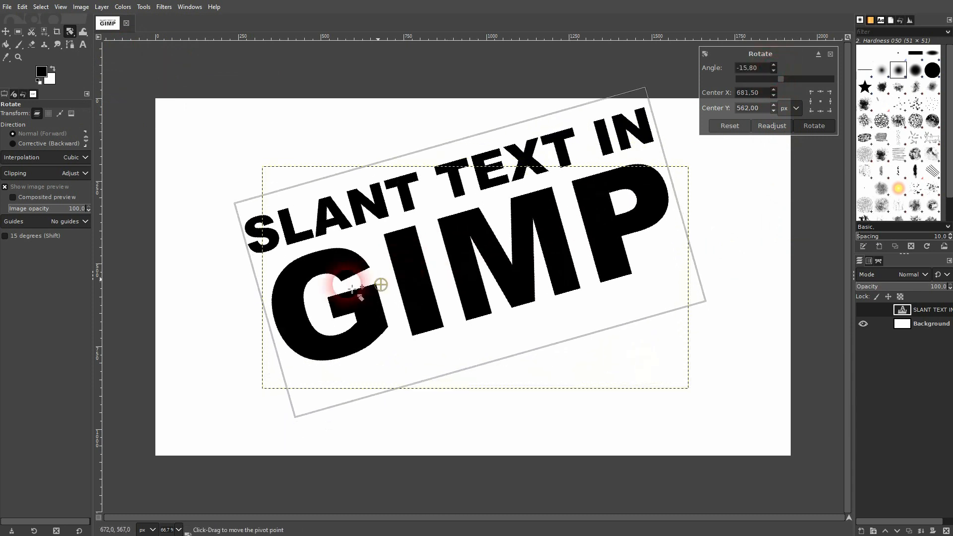
drag(381, 284, 561, 247)
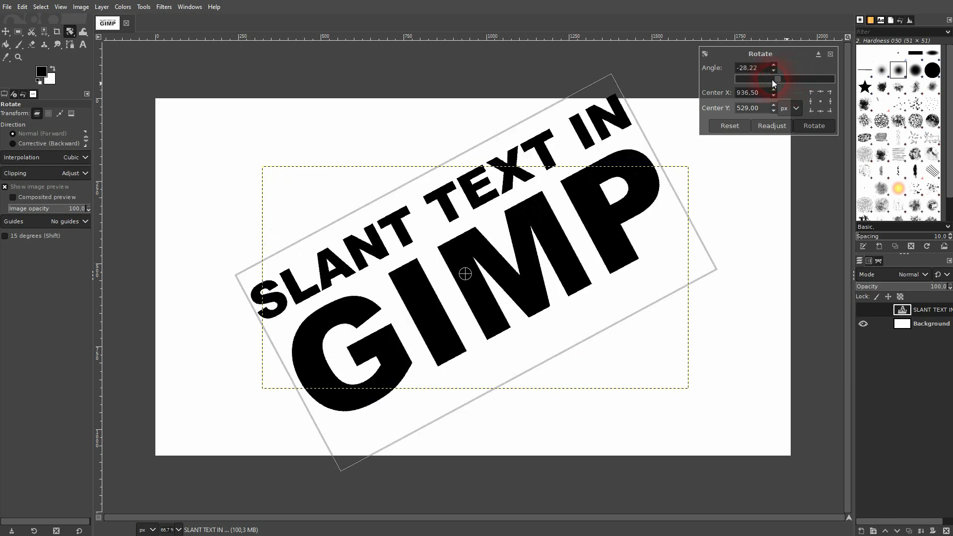
drag(777, 80, 781, 80)
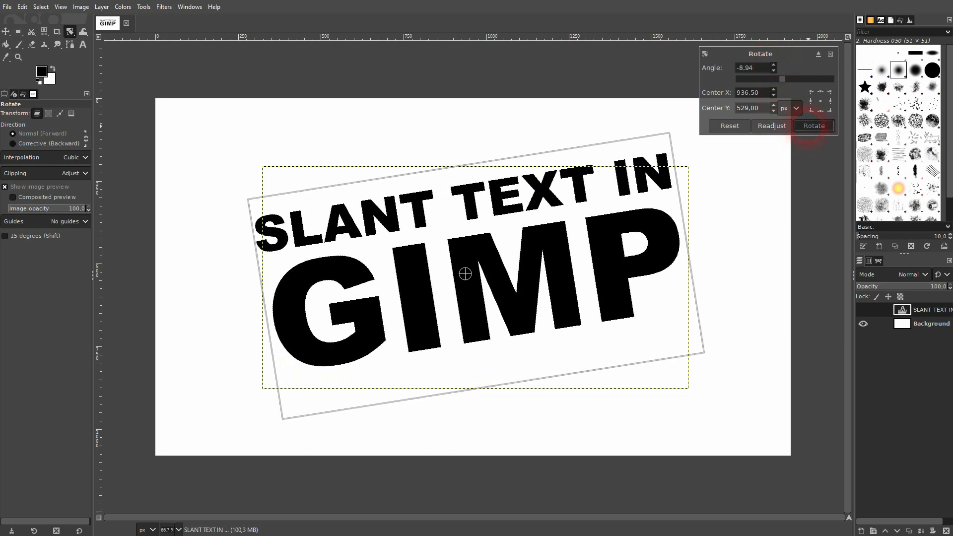
click(814, 126)
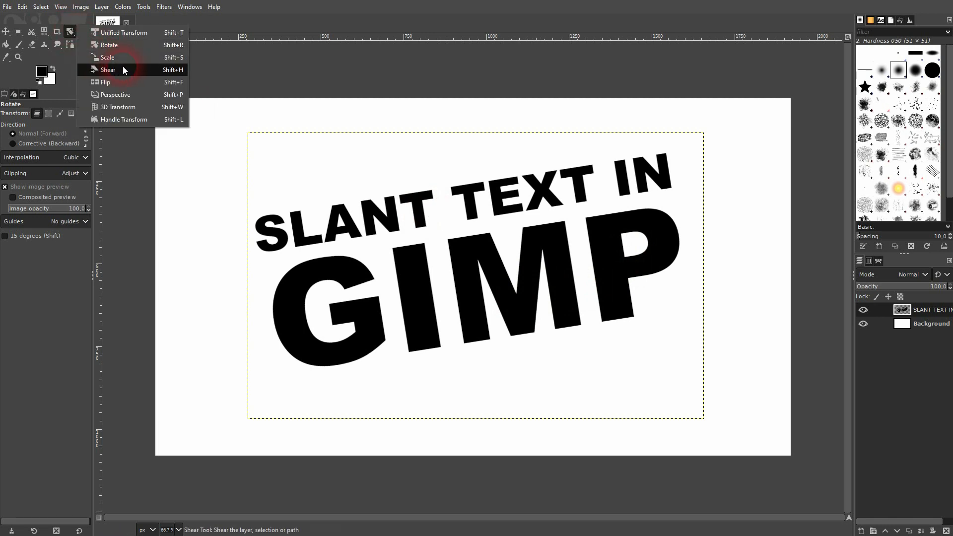
- Shear the tilted text layer so the letters stand upright, and commit it
click(108, 70)
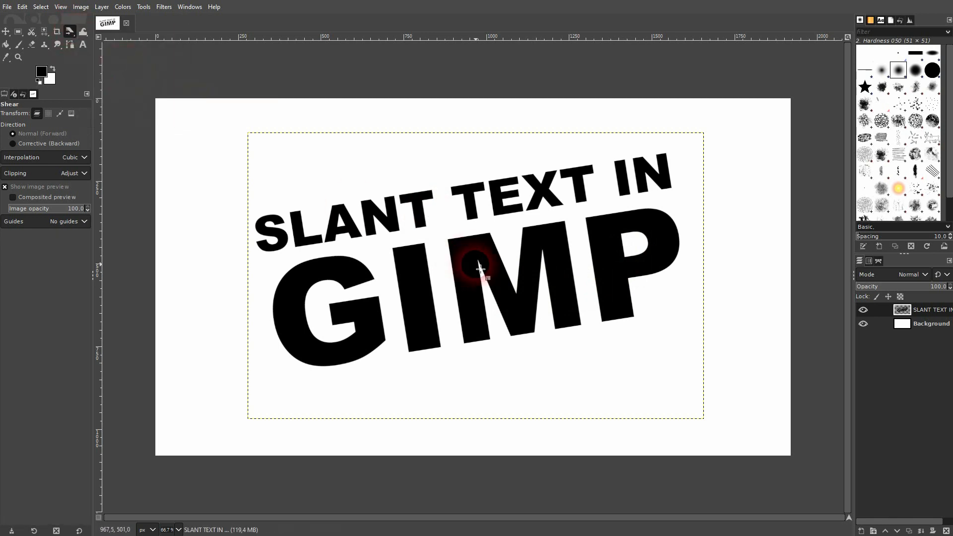
click(478, 268)
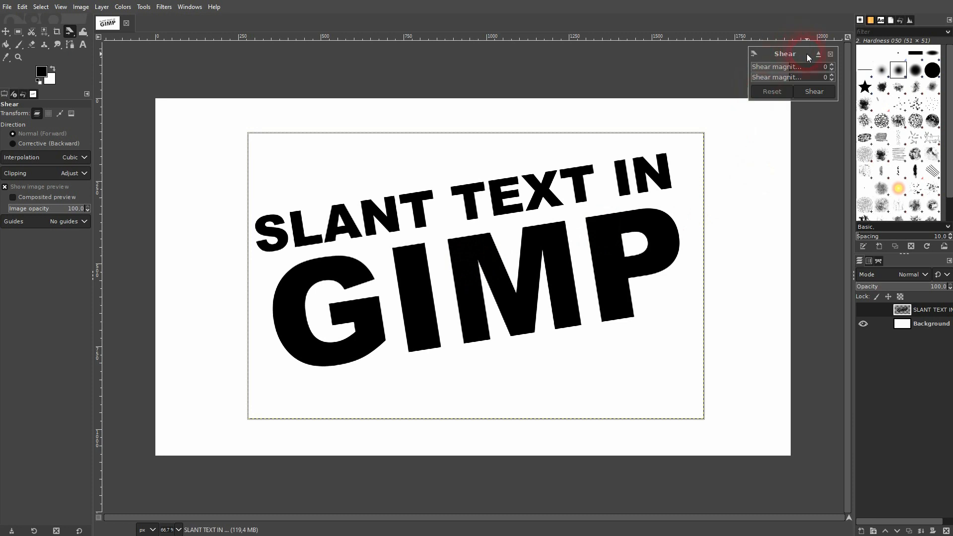
click(832, 80)
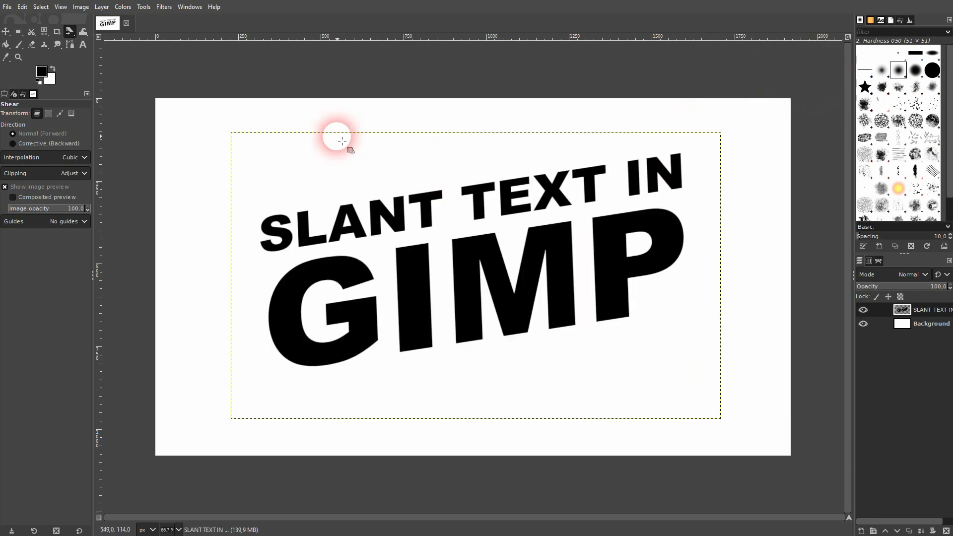
click(6, 32)
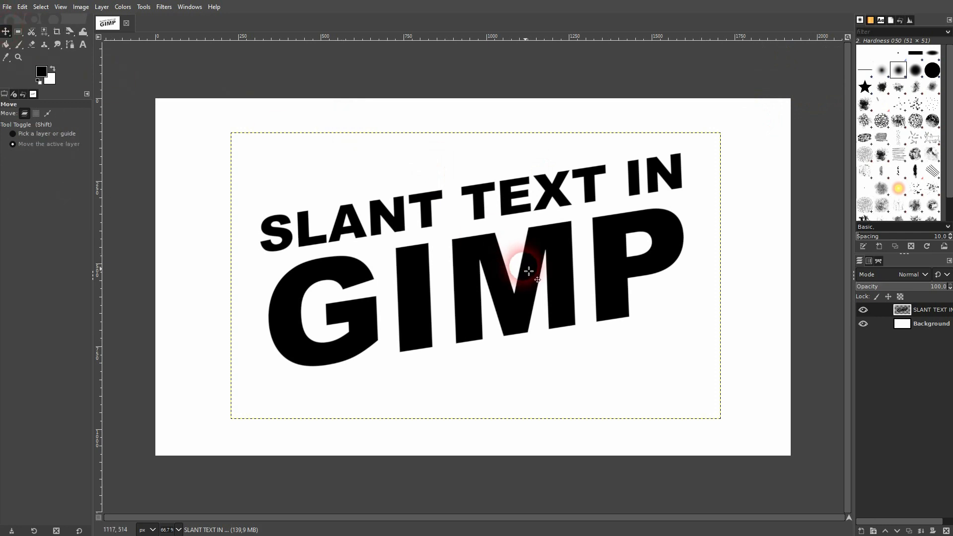
- Move the slanted text block slightly down to sit centrally on the canvas
drag(529, 271, 495, 236)
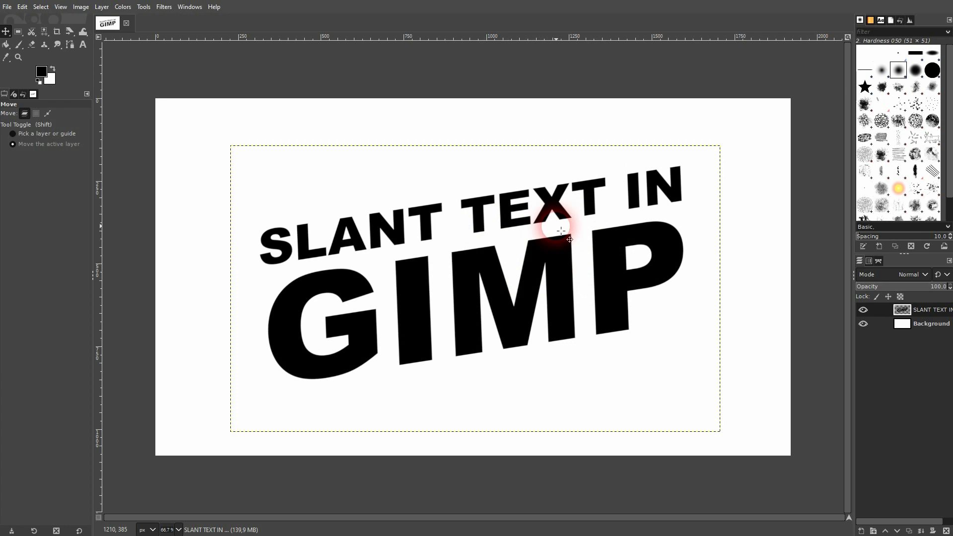
mouse_move(558, 243)
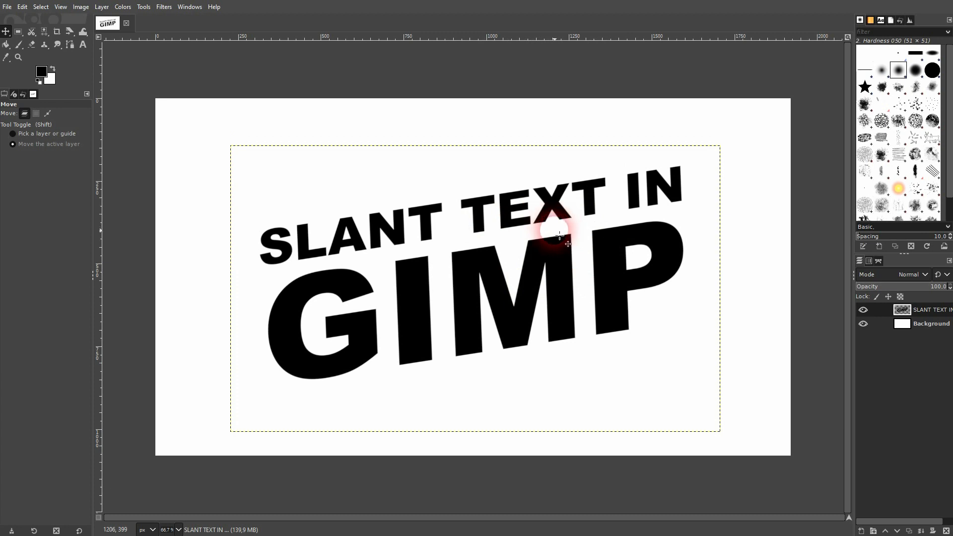